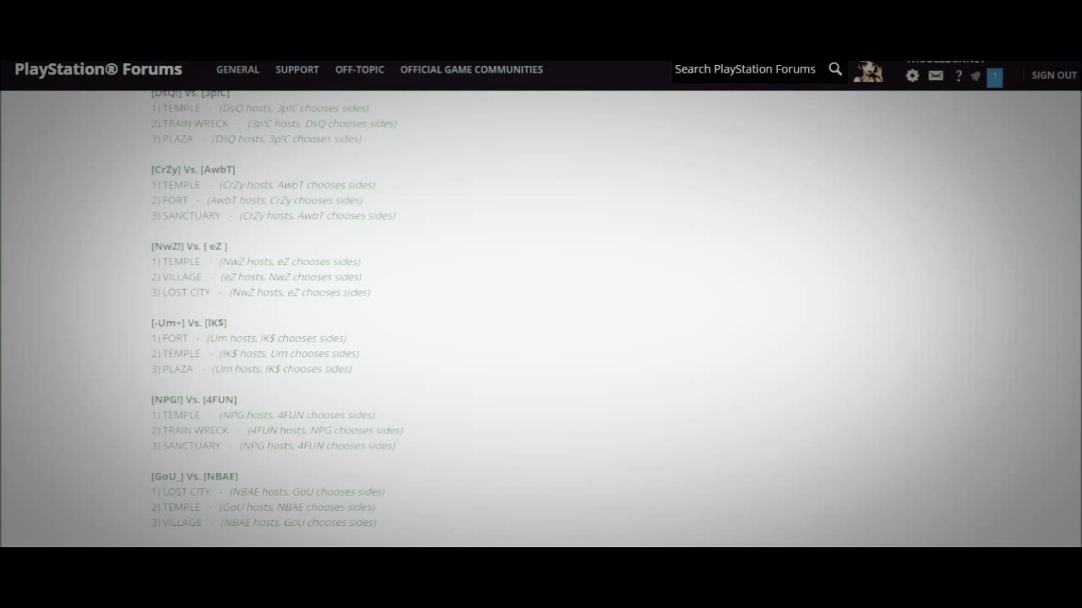
{"action": "scroll", "scroll_direction": "up", "scroll_amount": 3}
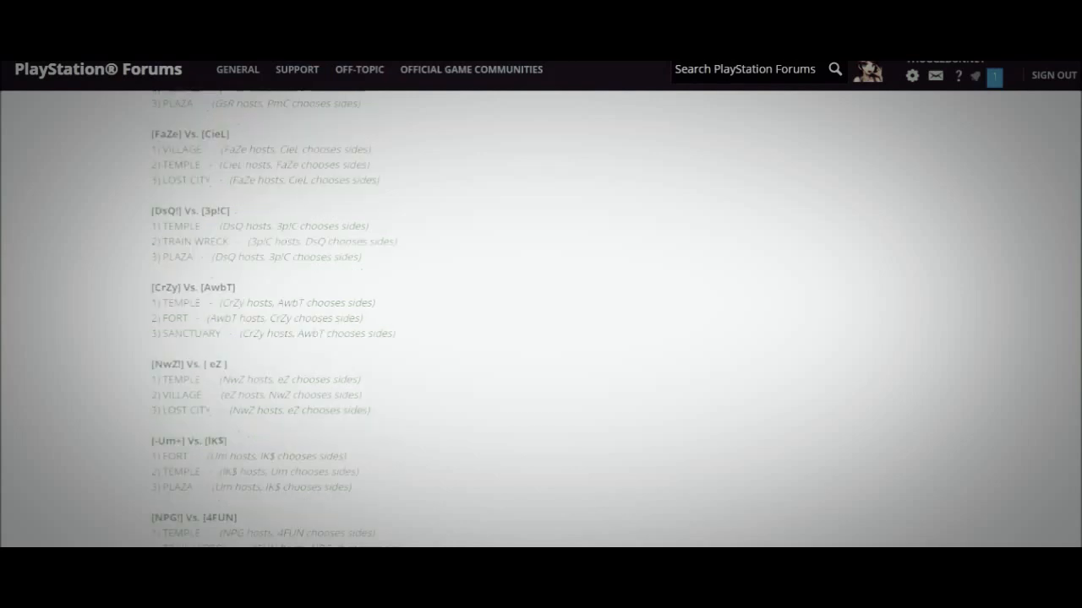
{"action": "scroll", "scroll_direction": "down", "scroll_amount": 3}
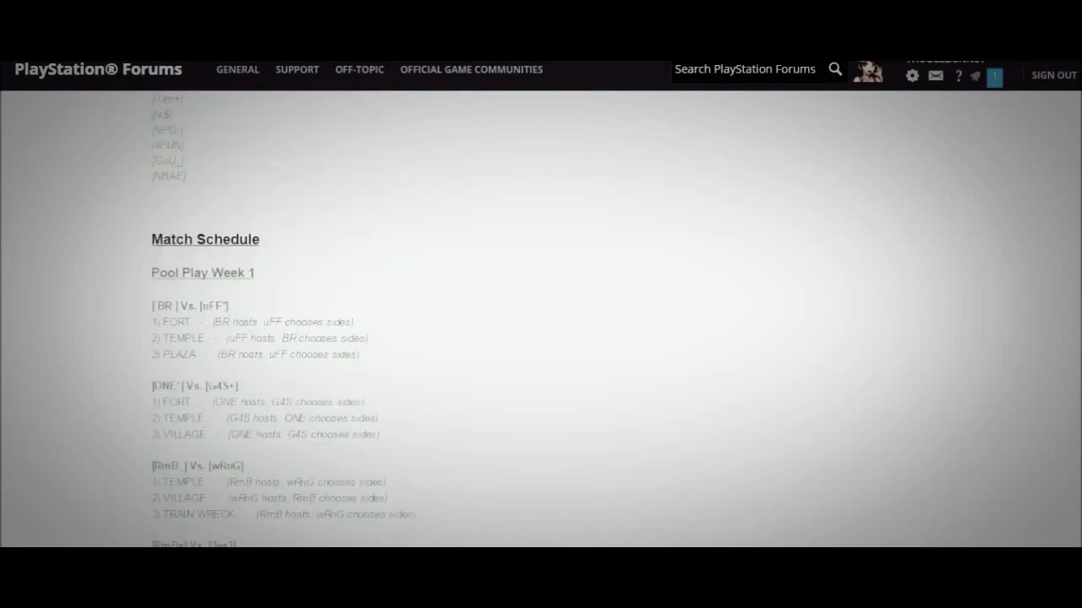
{"action": "scroll", "scroll_direction": "down", "scroll_amount": 3}
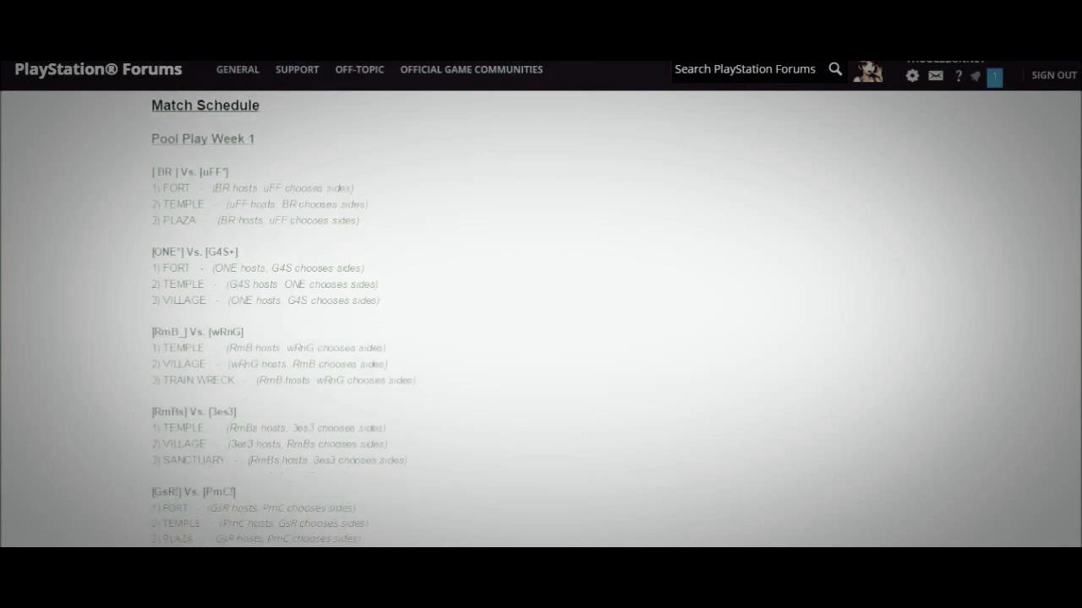
{"action": "scroll", "scroll_direction": "down", "scroll_amount": 3}
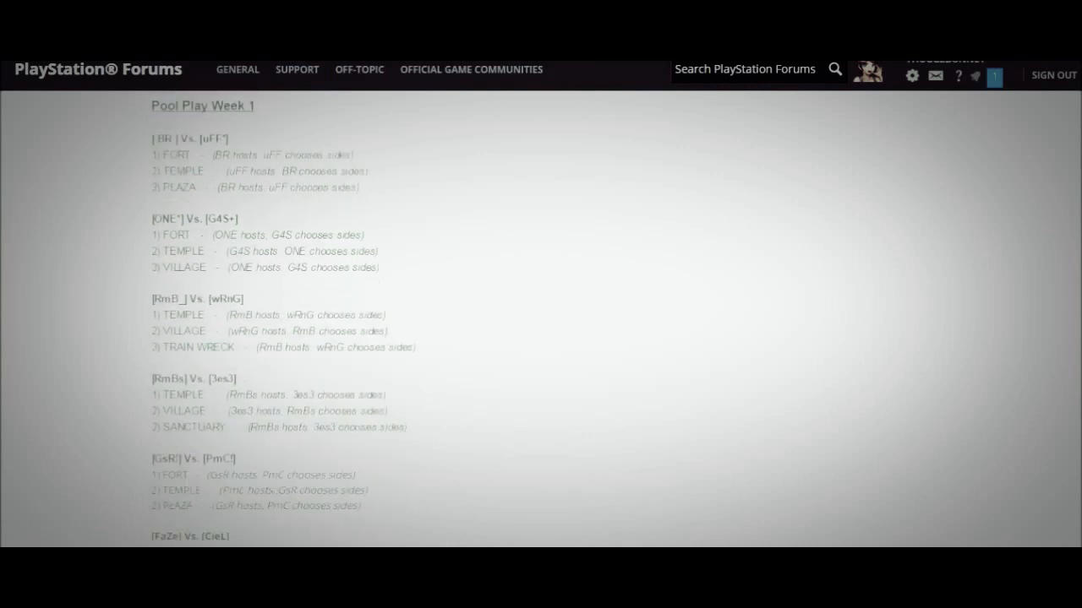
{"action": "scroll", "scroll_direction": "down", "scroll_amount": 3}
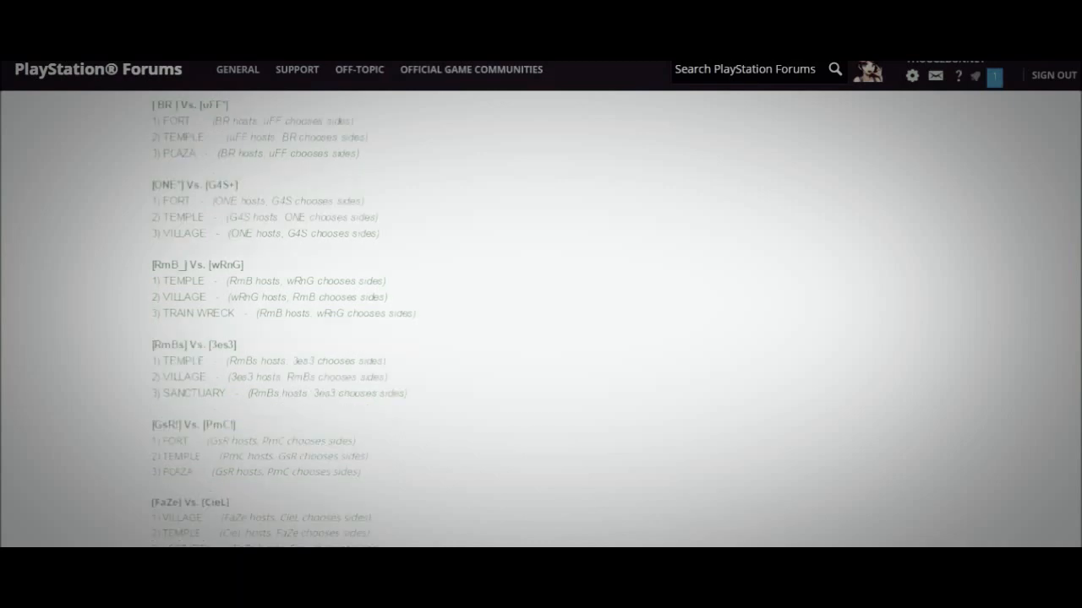
{"action": "scroll", "scroll_direction": "down", "scroll_amount": 3}
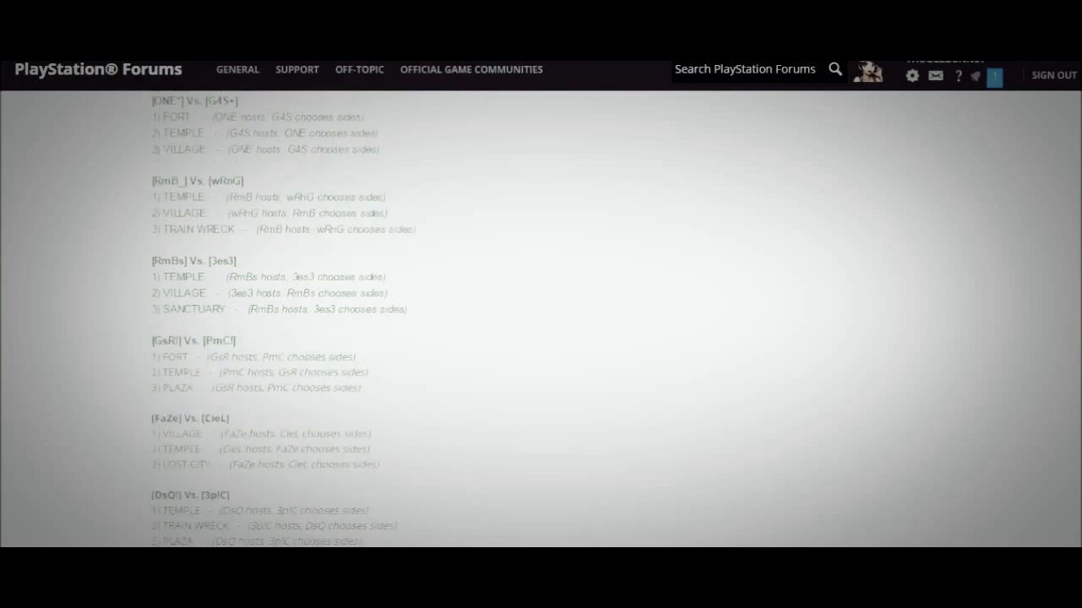
{"action": "scroll", "scroll_direction": "down", "scroll_amount": 3}
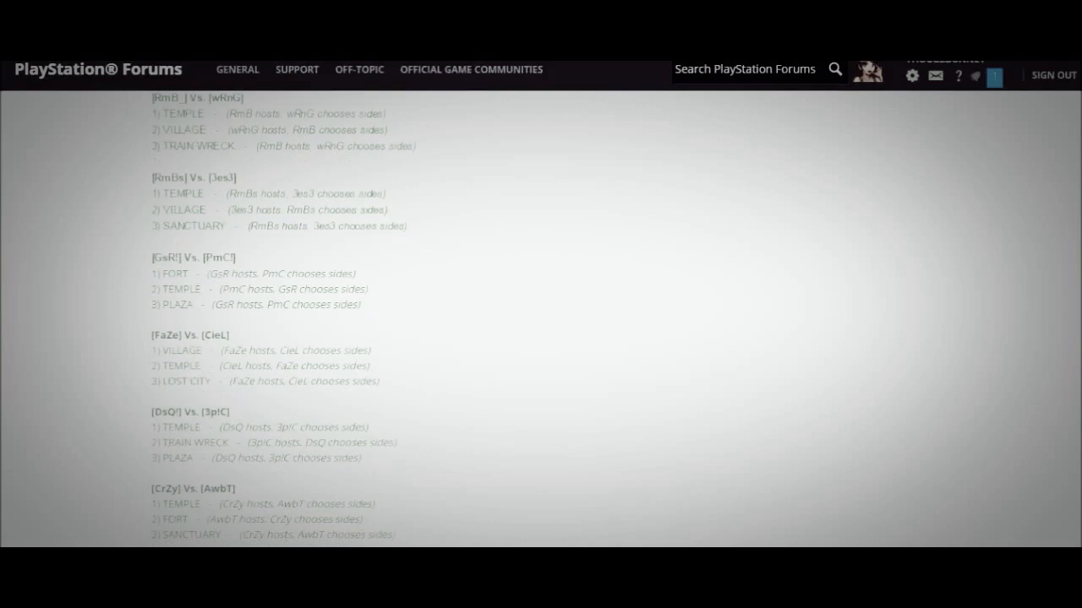
{"action": "scroll", "scroll_direction": "down", "scroll_amount": 3}
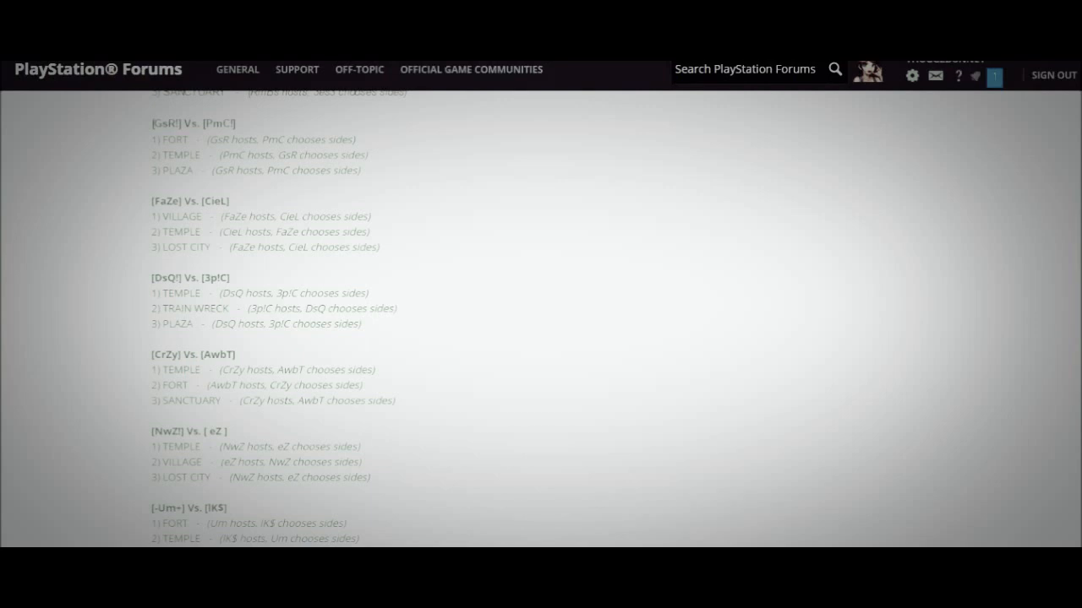
{"action": "scroll", "scroll_direction": "down", "scroll_amount": 3}
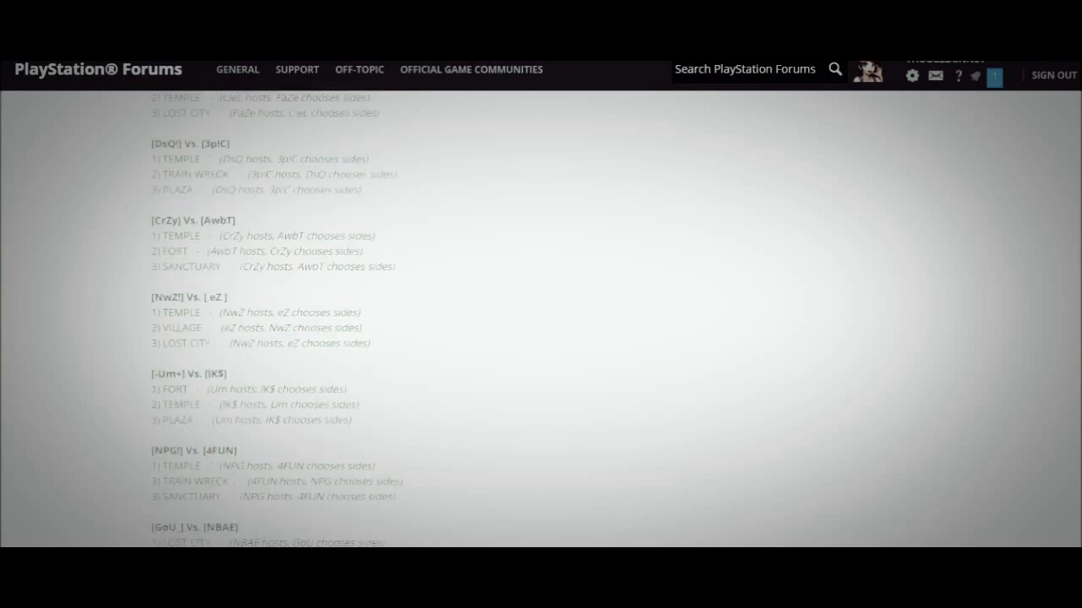
{"action": "scroll", "scroll_direction": "down", "scroll_amount": 3}
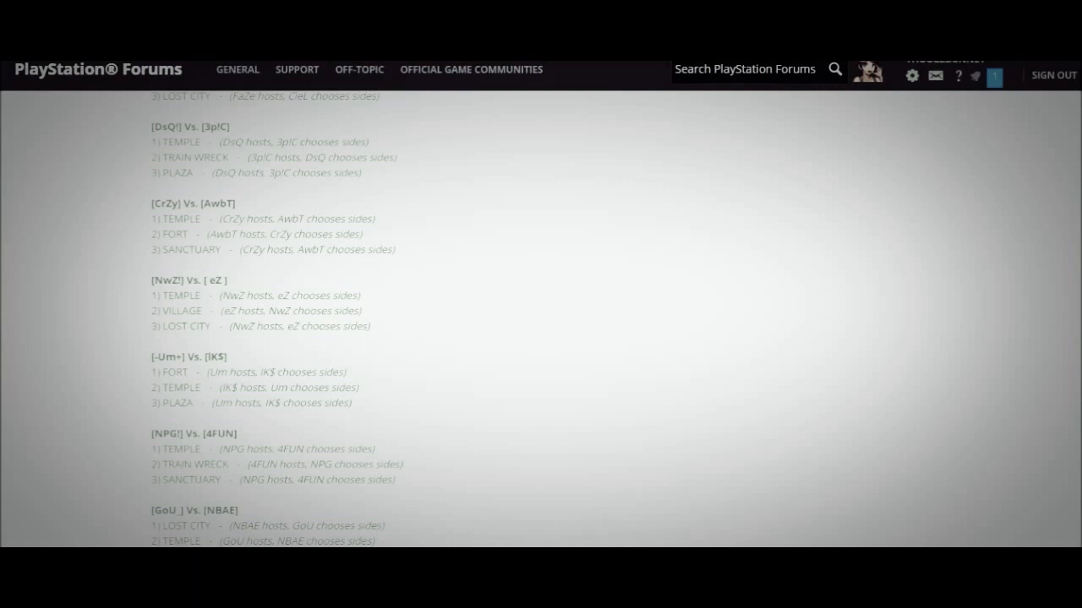
{"action": "scroll", "scroll_direction": "down", "scroll_amount": 3}
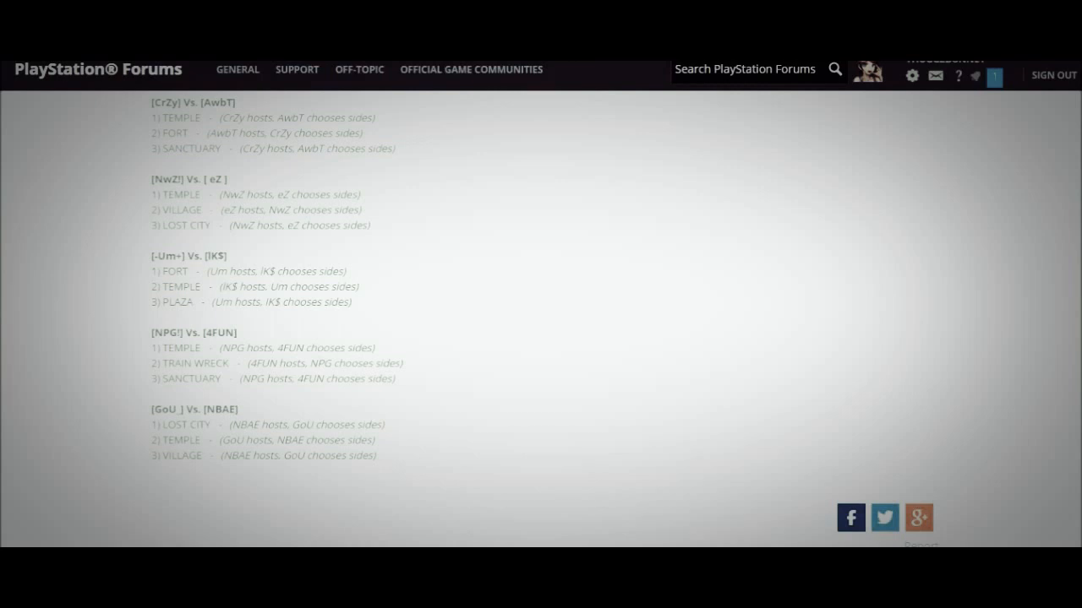
{"action": "scroll", "scroll_direction": "down", "scroll_amount": 3}
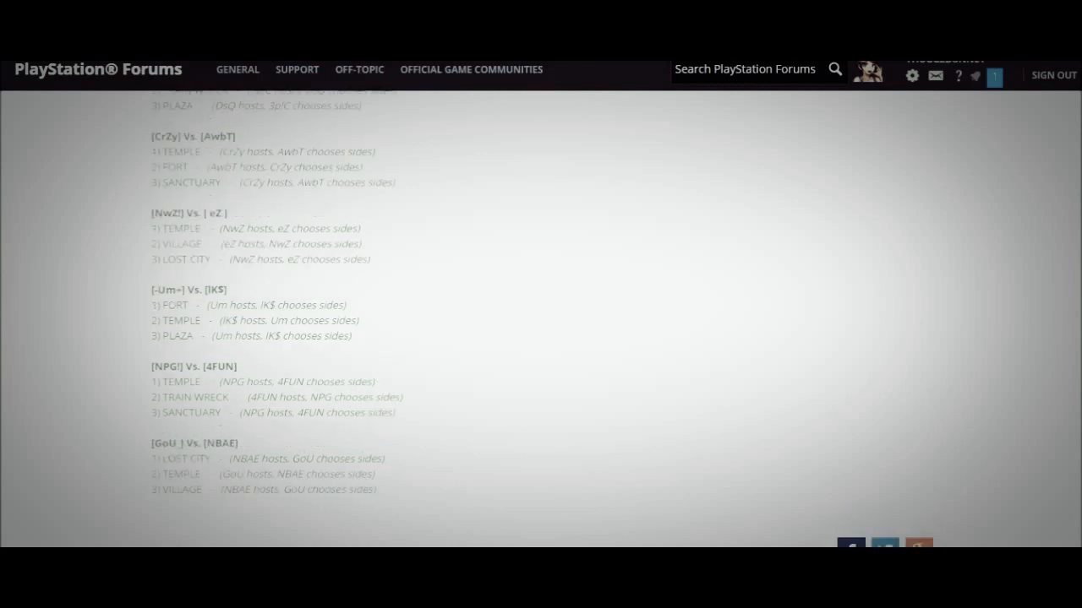
{"action": "scroll", "scroll_direction": "down", "scroll_amount": 3}
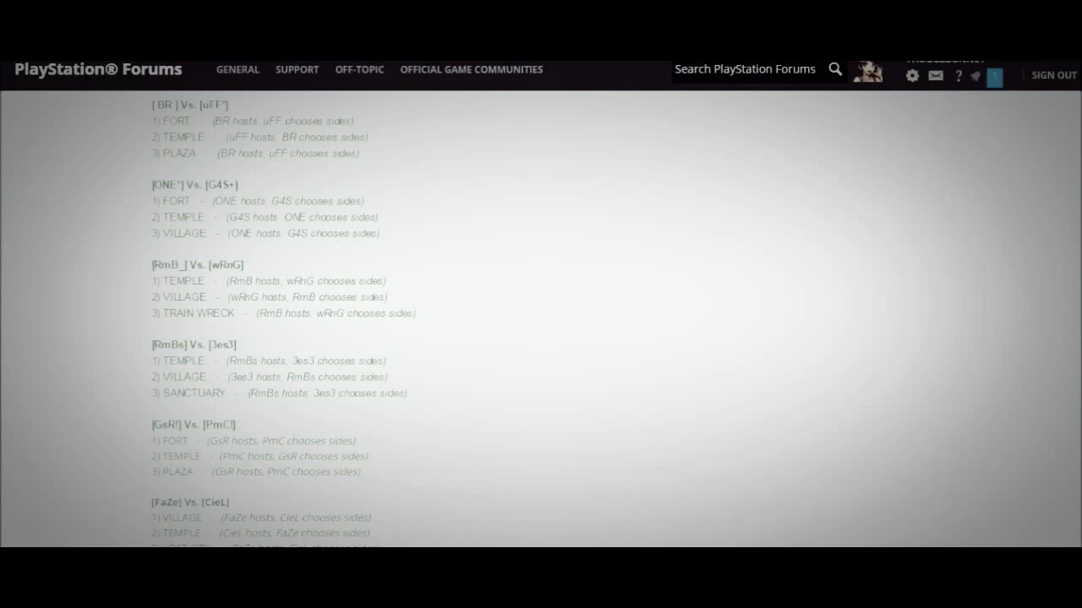
{"action": "scroll", "scroll_direction": "up", "scroll_amount": 3}
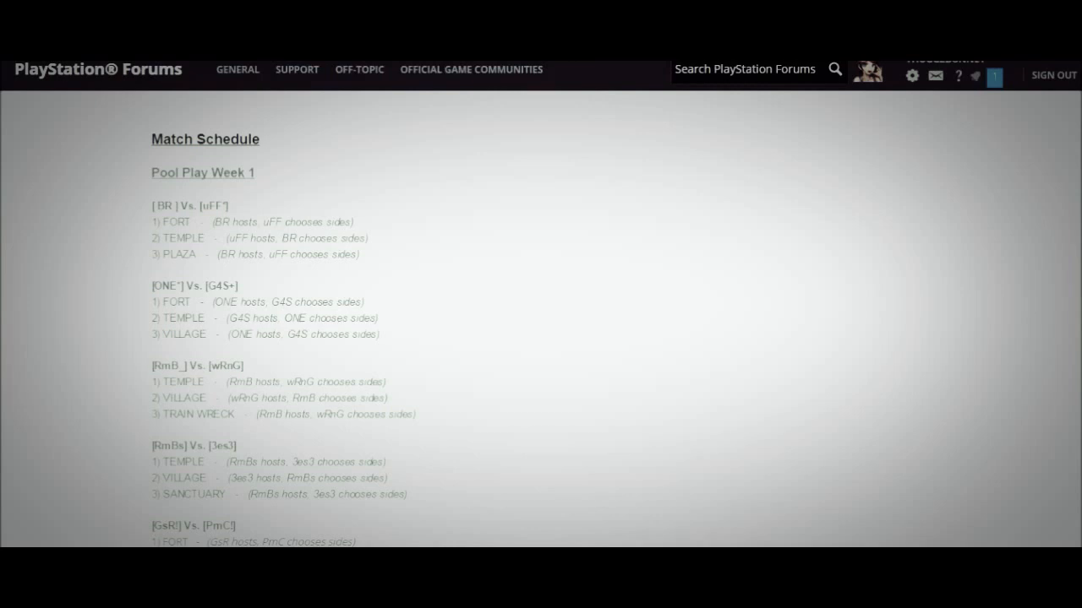
{"action": "scroll", "scroll_direction": "down", "scroll_amount": 3}
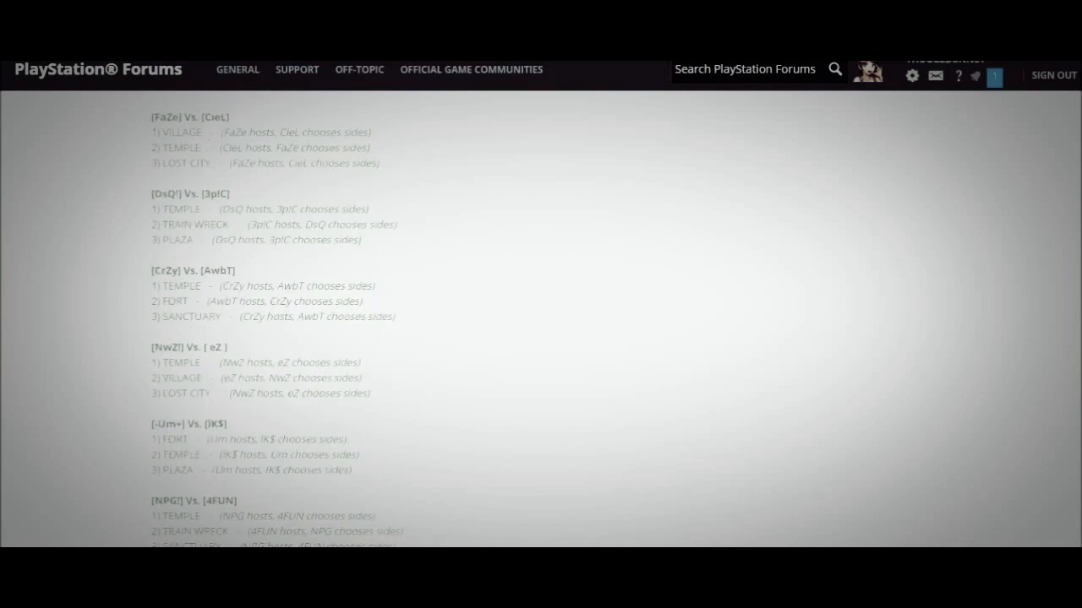
{"action": "scroll", "scroll_direction": "down", "scroll_amount": 3}
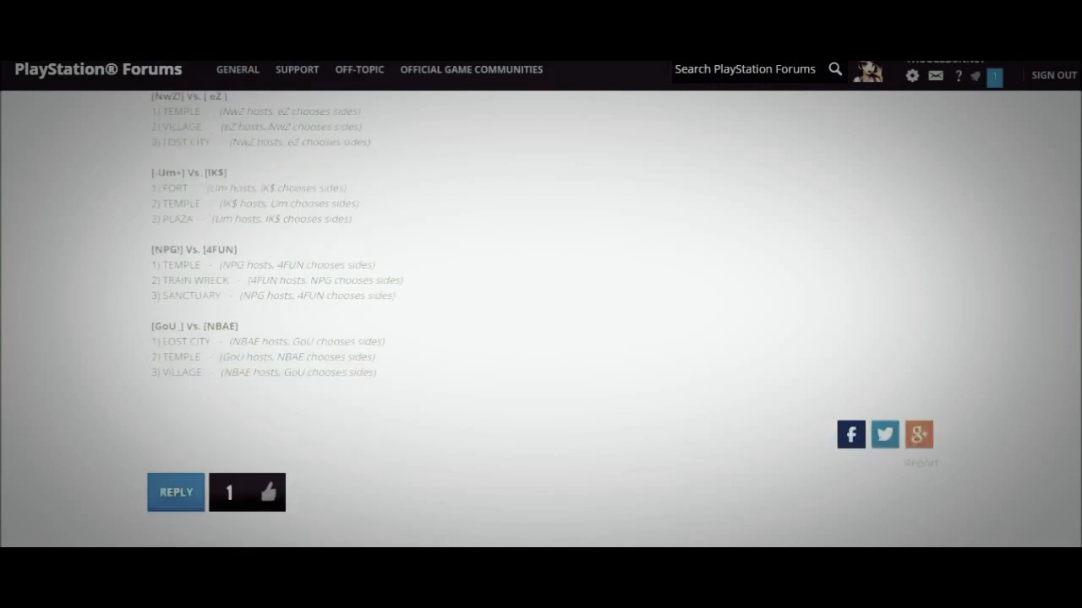
{"action": "scroll", "scroll_direction": "up", "scroll_amount": 3}
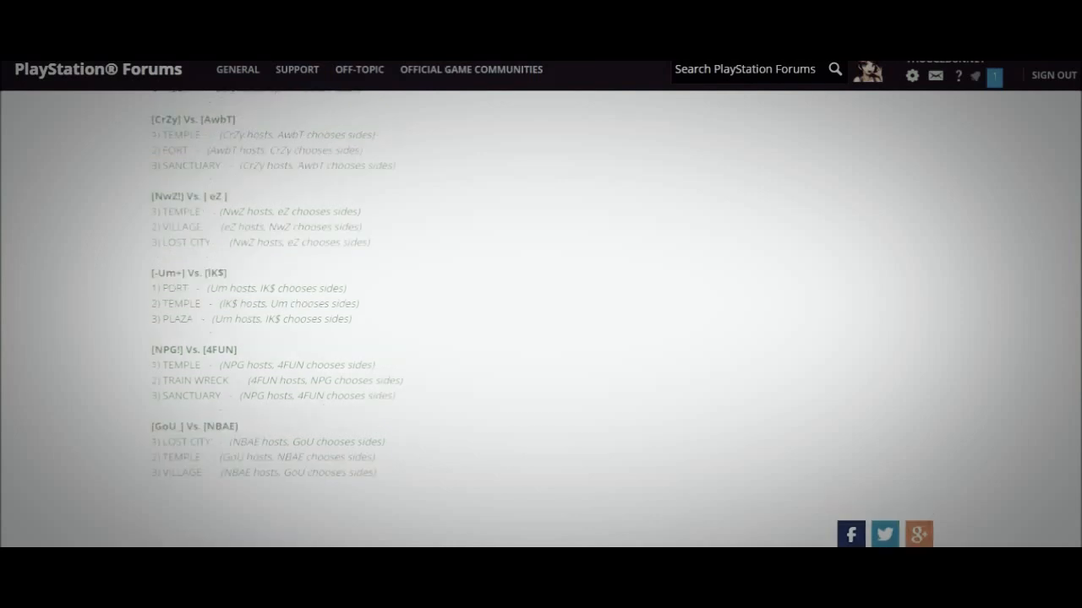
{"action": "scroll", "scroll_direction": "down", "scroll_amount": 3}
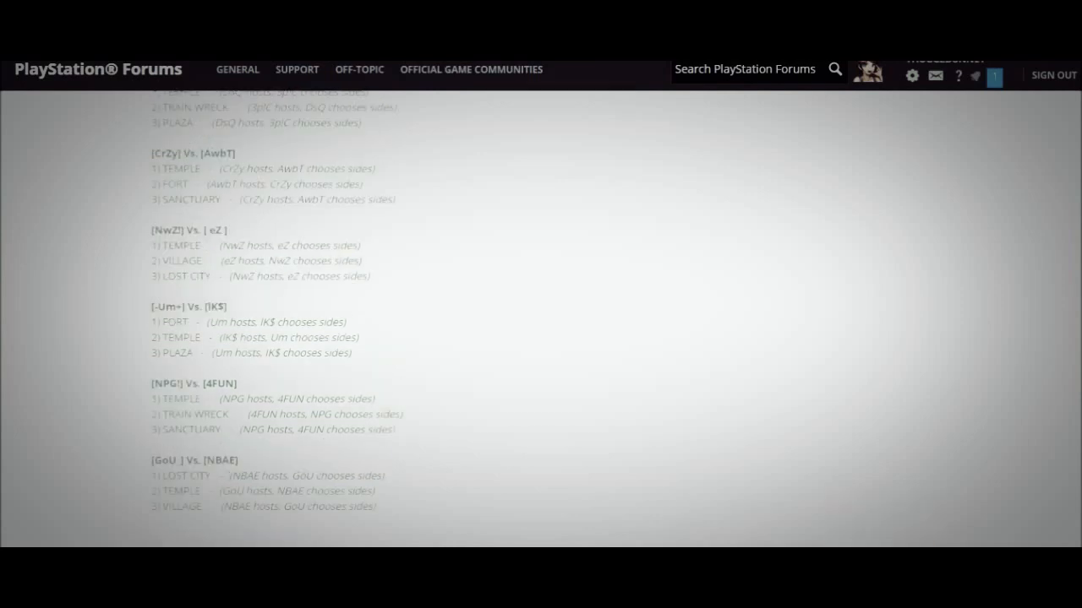